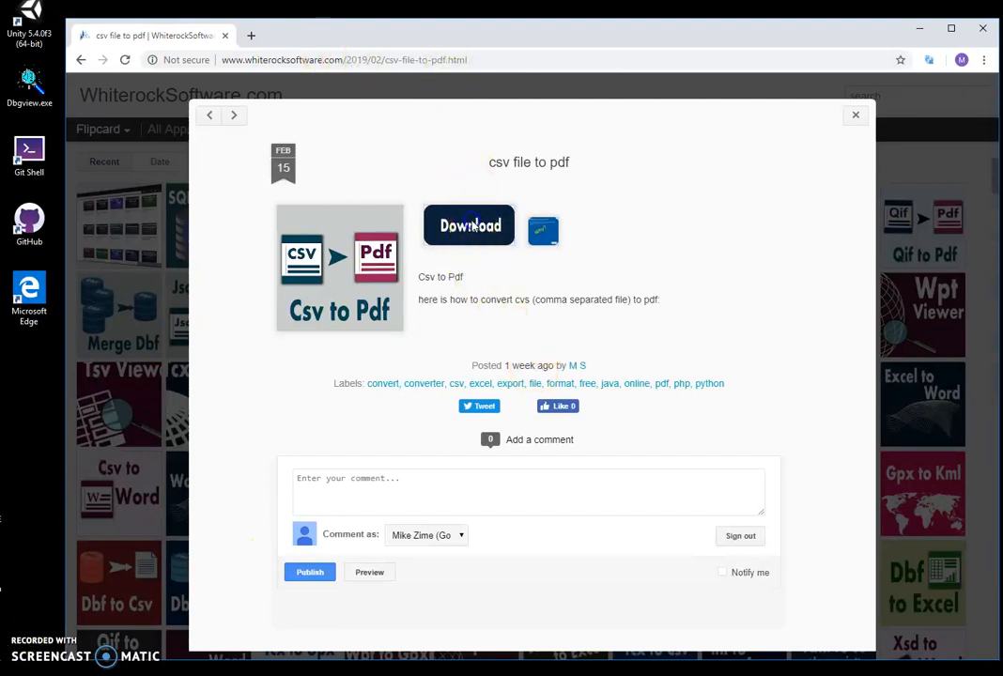
Download the Csv to Pdf installer archive from the csv-to-pdf page
left_click(470, 225)
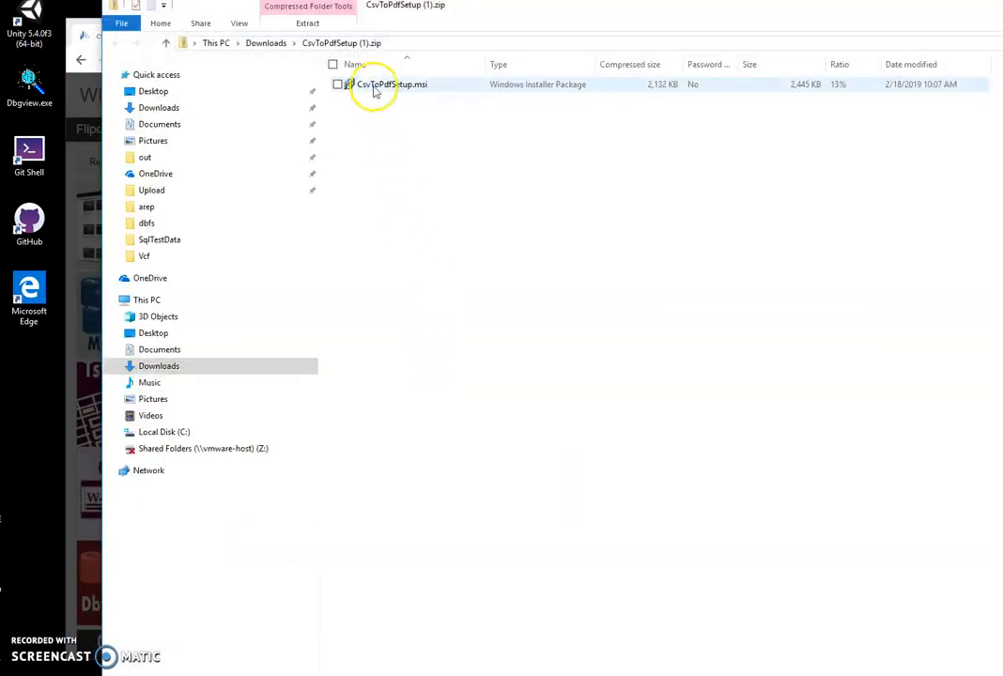
Run CsvToPdfSetup.msi past the SmartScreen warning and complete the setup wizard
double_click(391, 83)
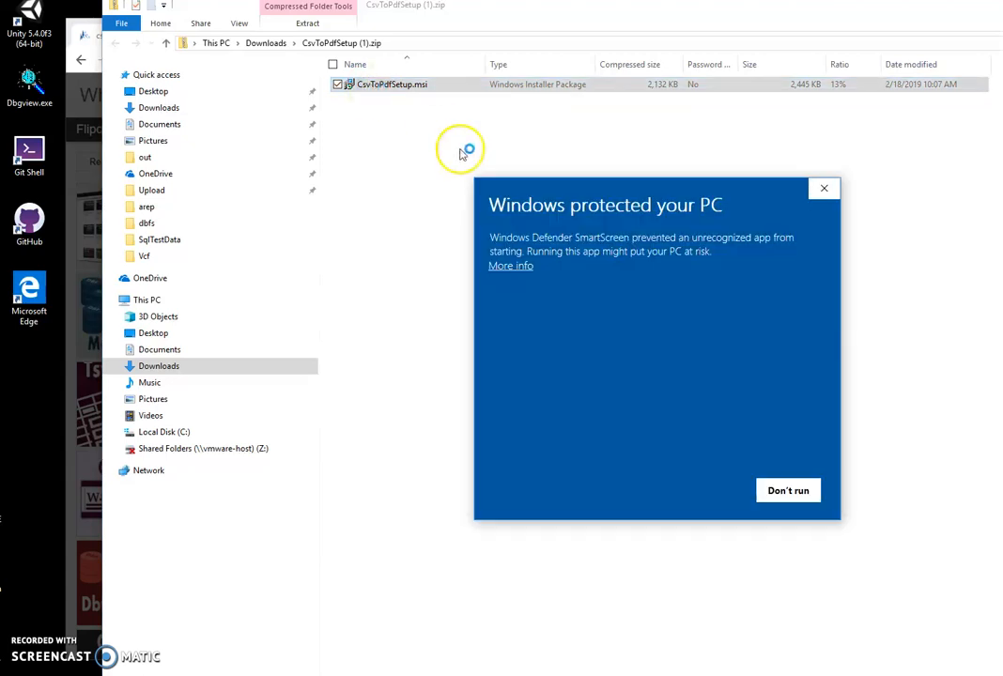
left_click(510, 266)
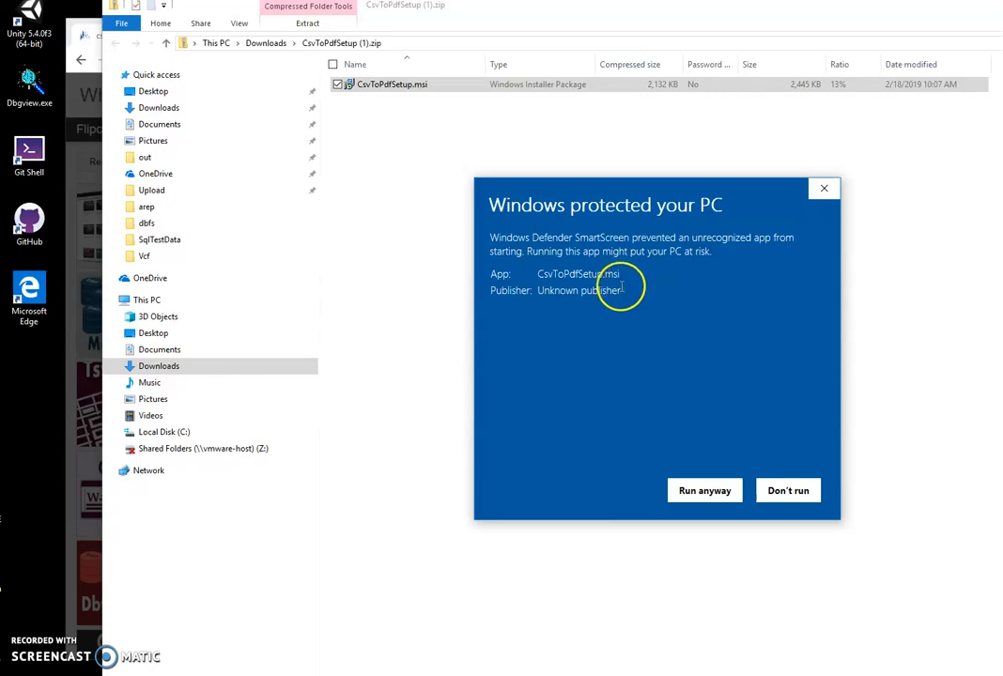
mouse_move(621, 293)
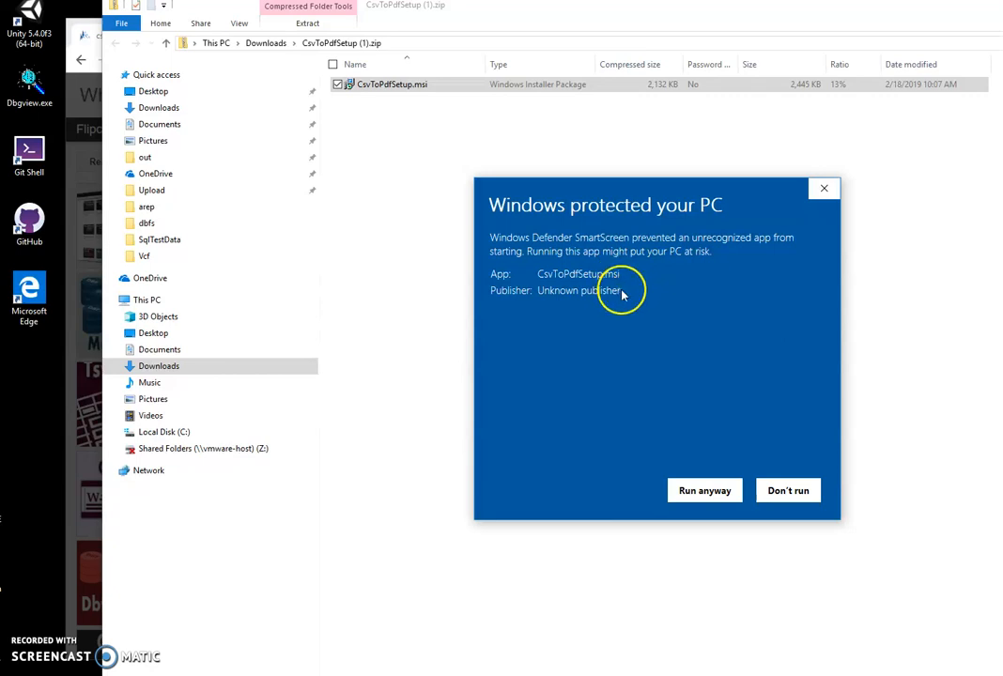
mouse_move(641, 386)
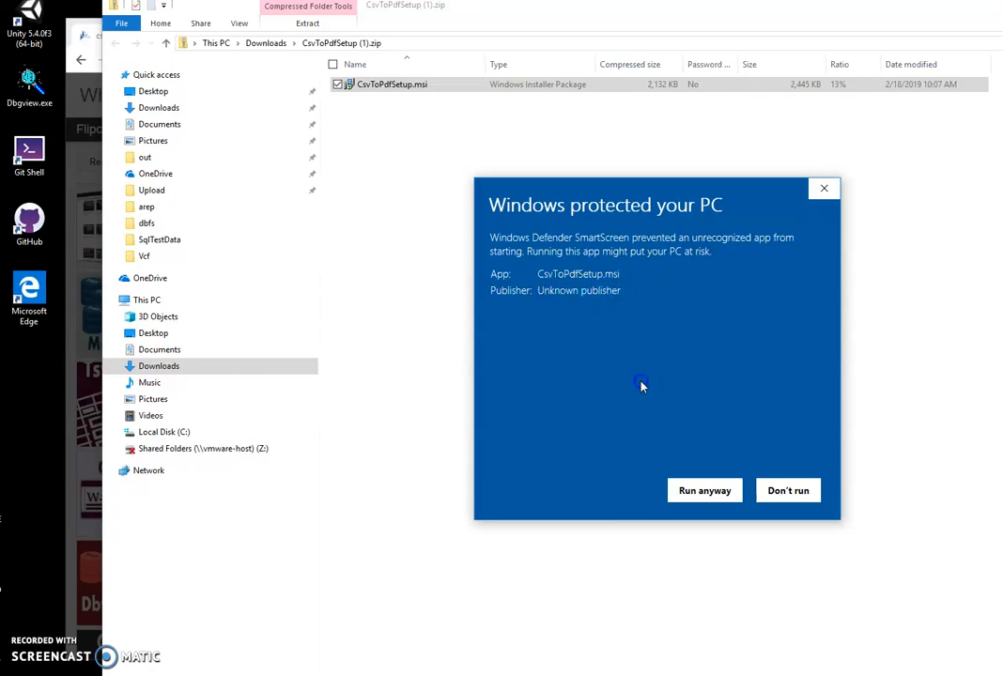
left_click(705, 491)
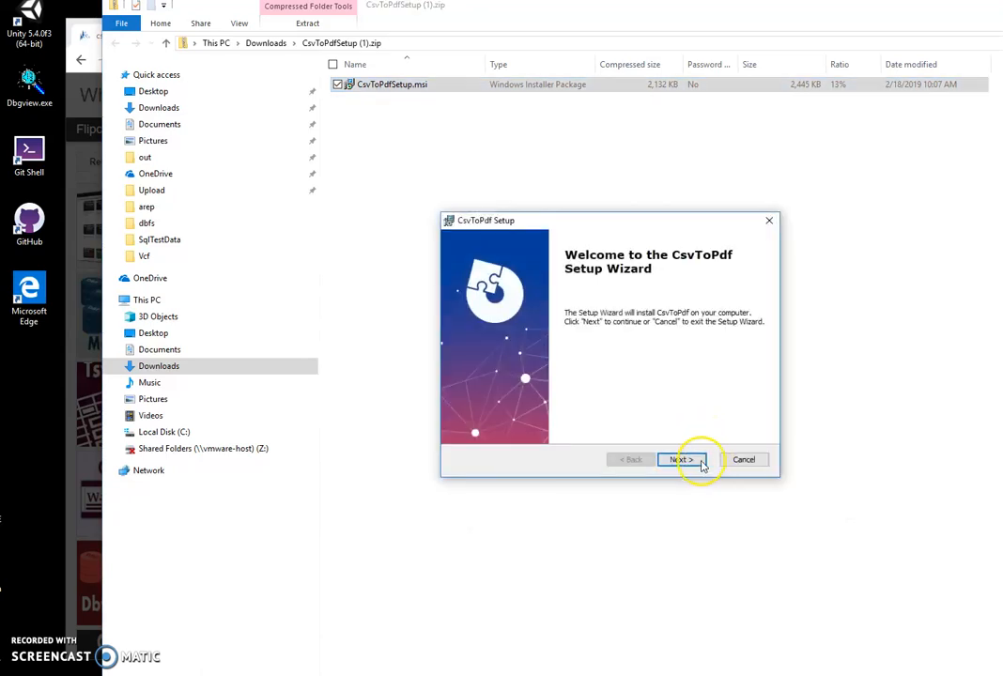
left_click(678, 459)
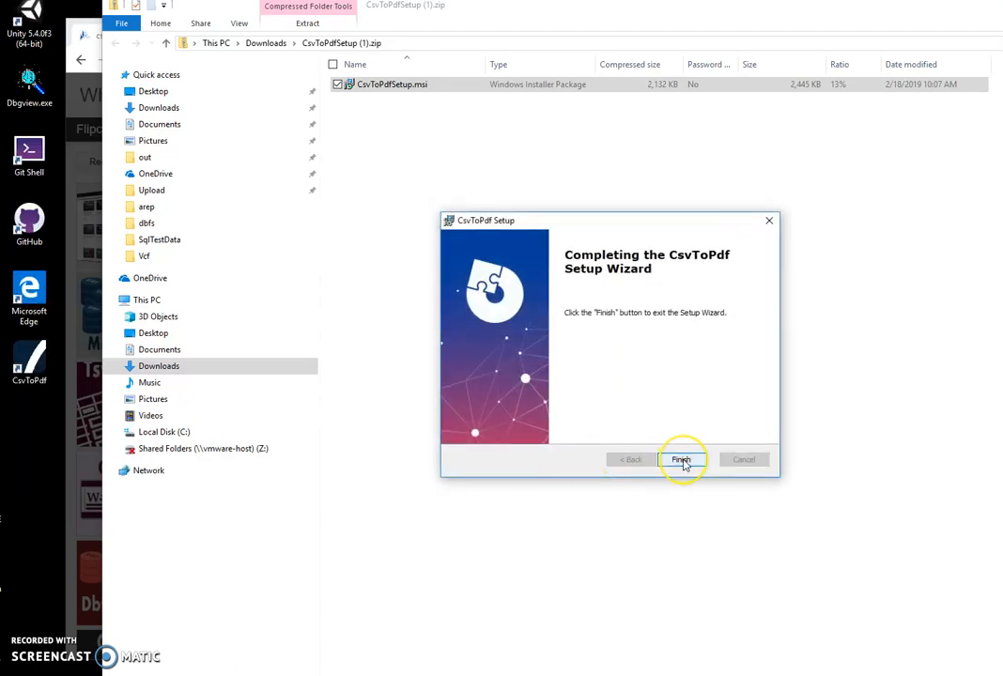
left_click(680, 459)
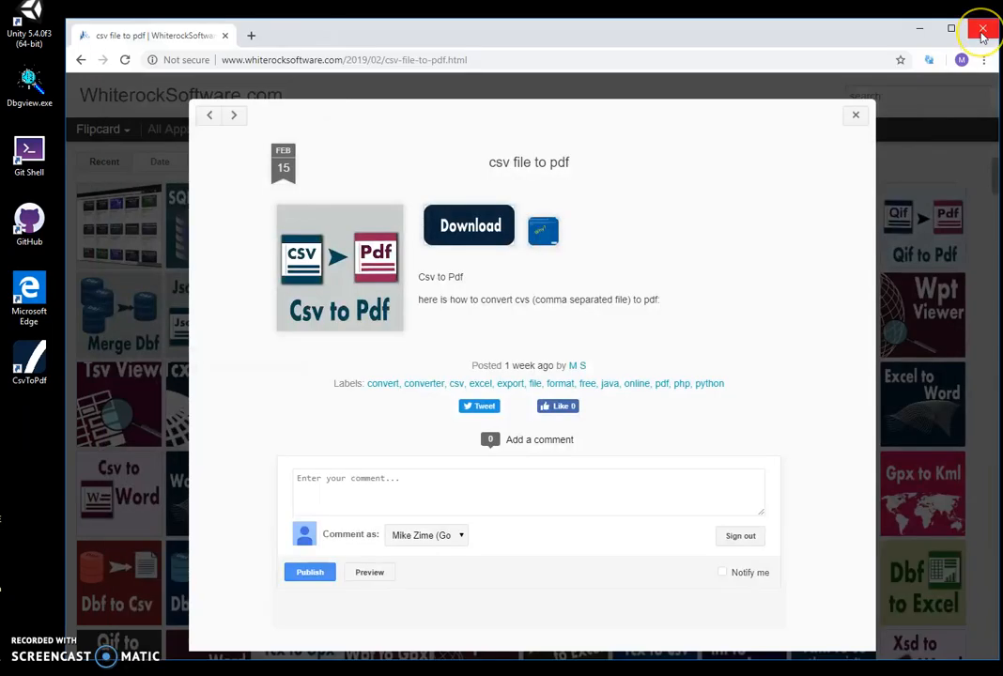
Close Chrome, launch CsvToPdf, and select States.csv from Documents as input
left_click(982, 30)
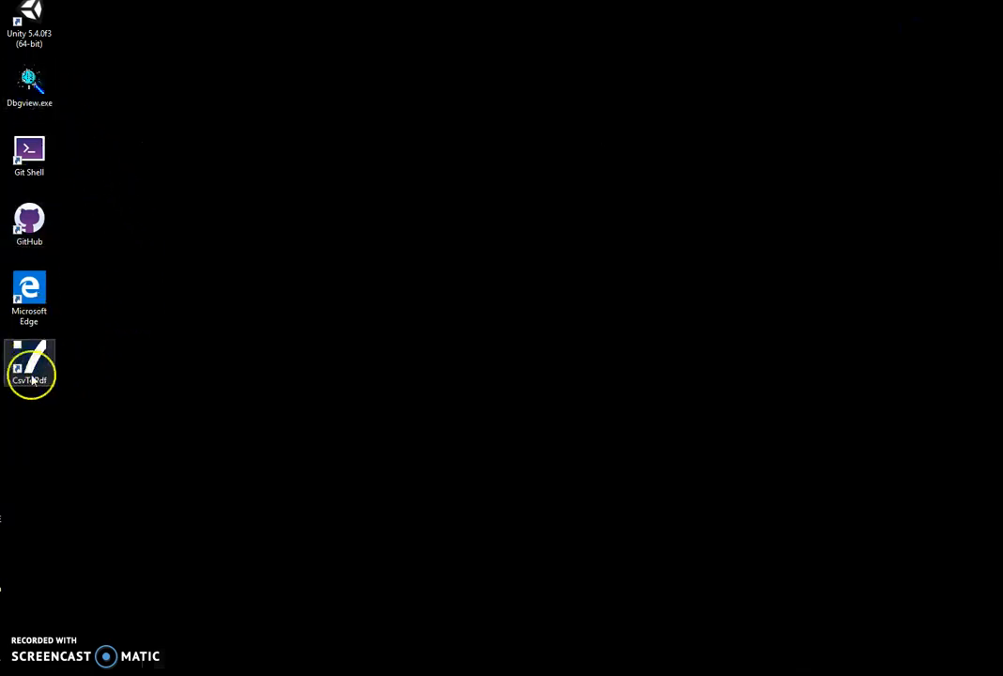
double_click(29, 362)
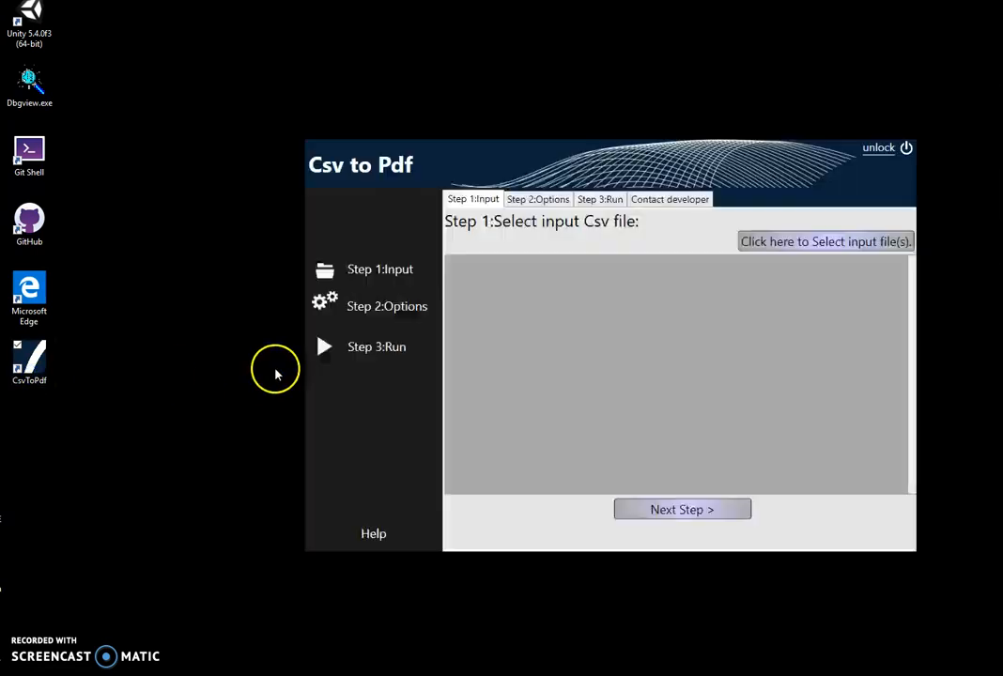
mouse_move(310, 346)
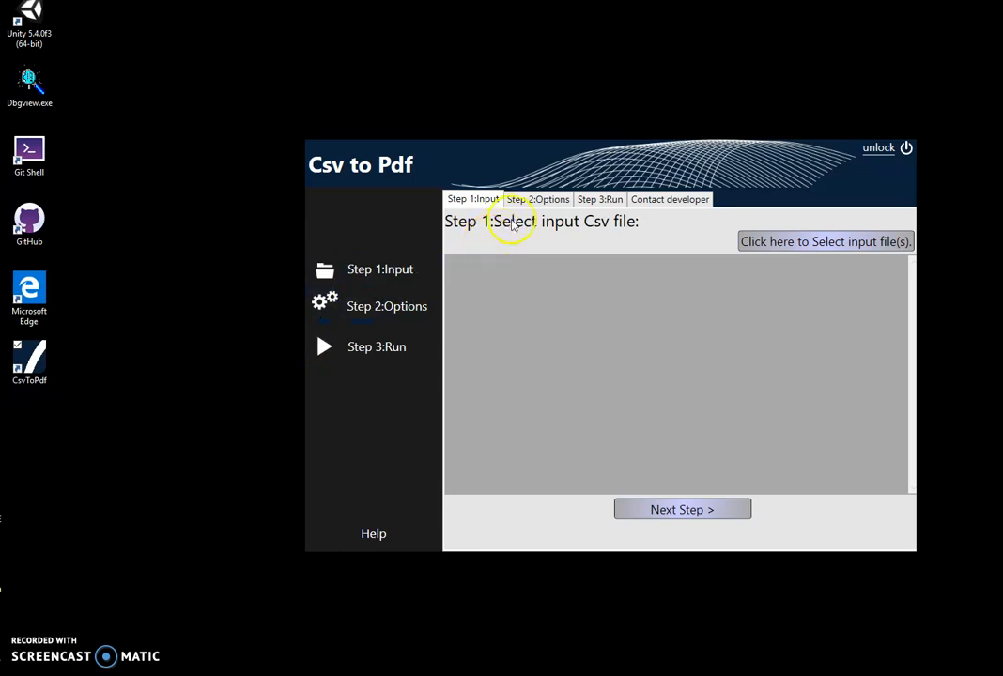
left_click(825, 242)
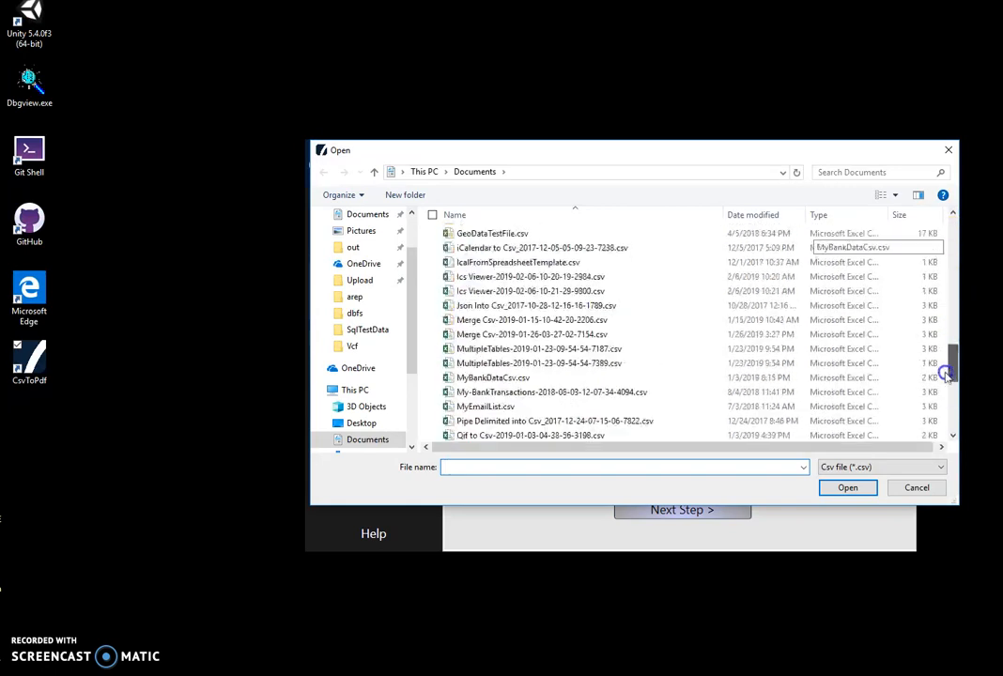
left_click(470, 354)
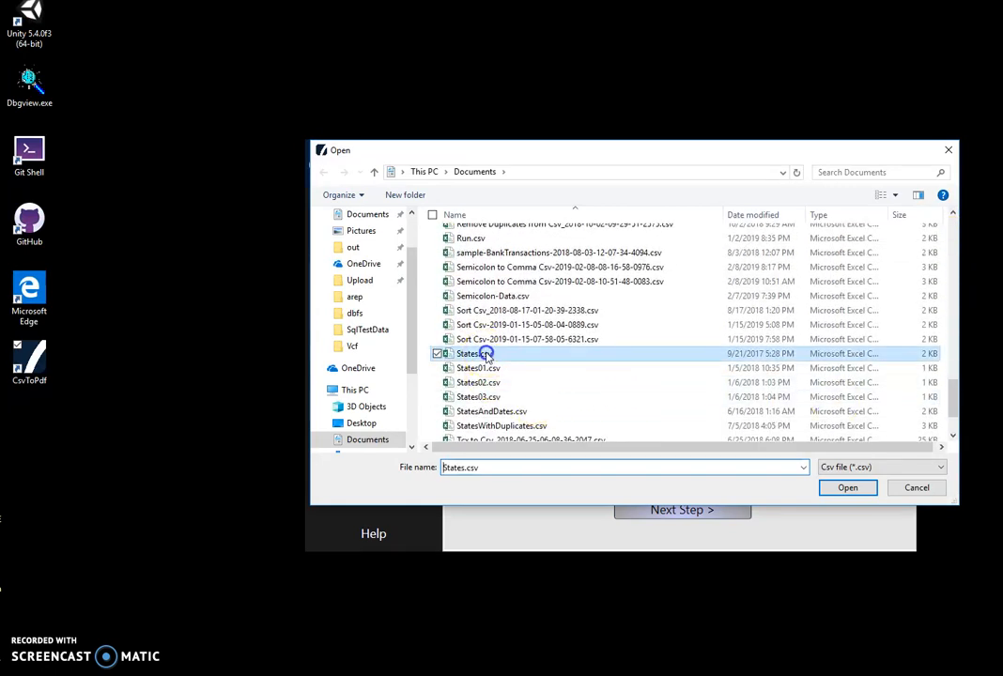
left_click(847, 488)
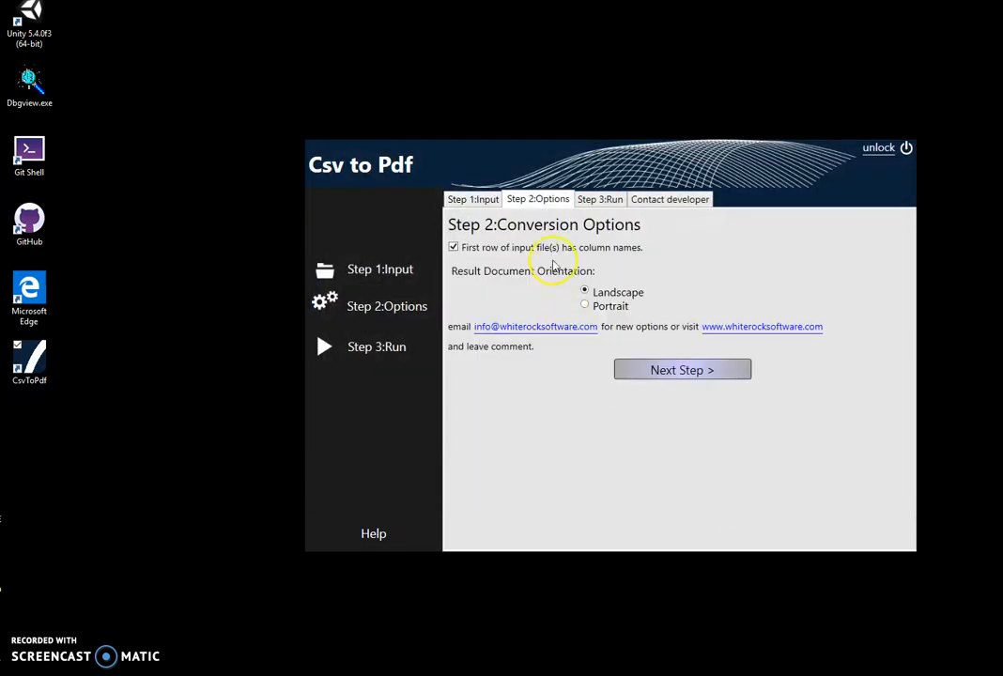
mouse_move(531, 268)
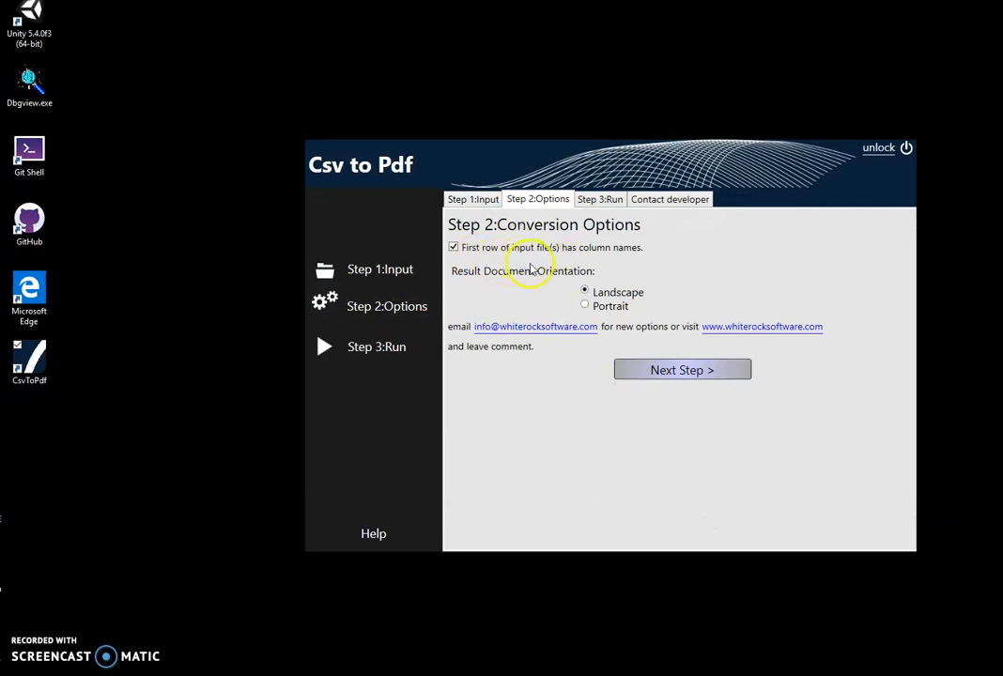
mouse_move(491, 264)
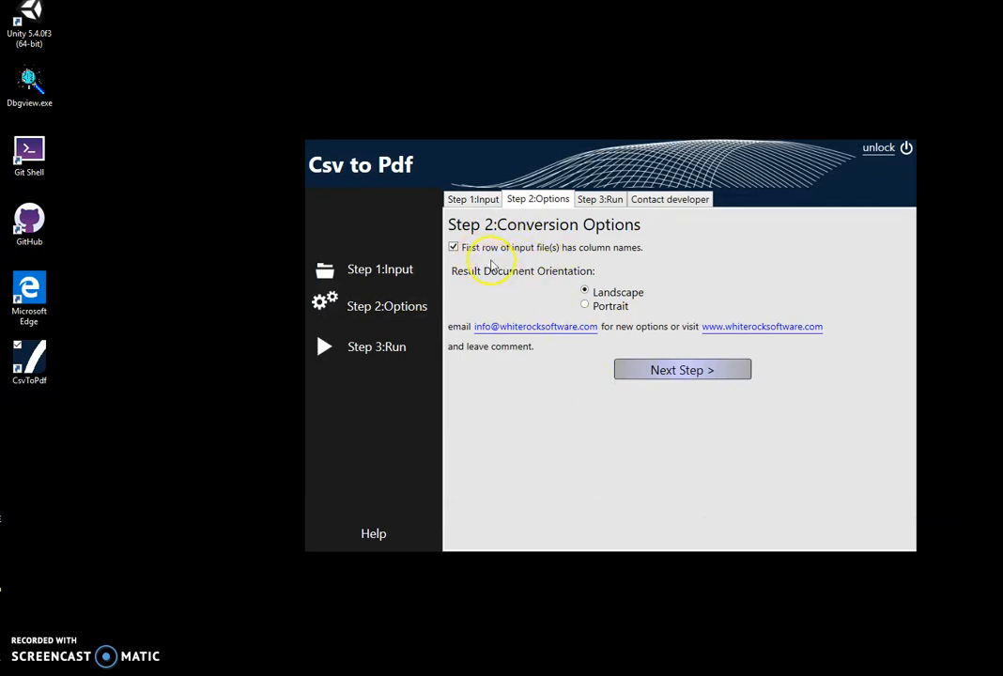
mouse_move(628, 256)
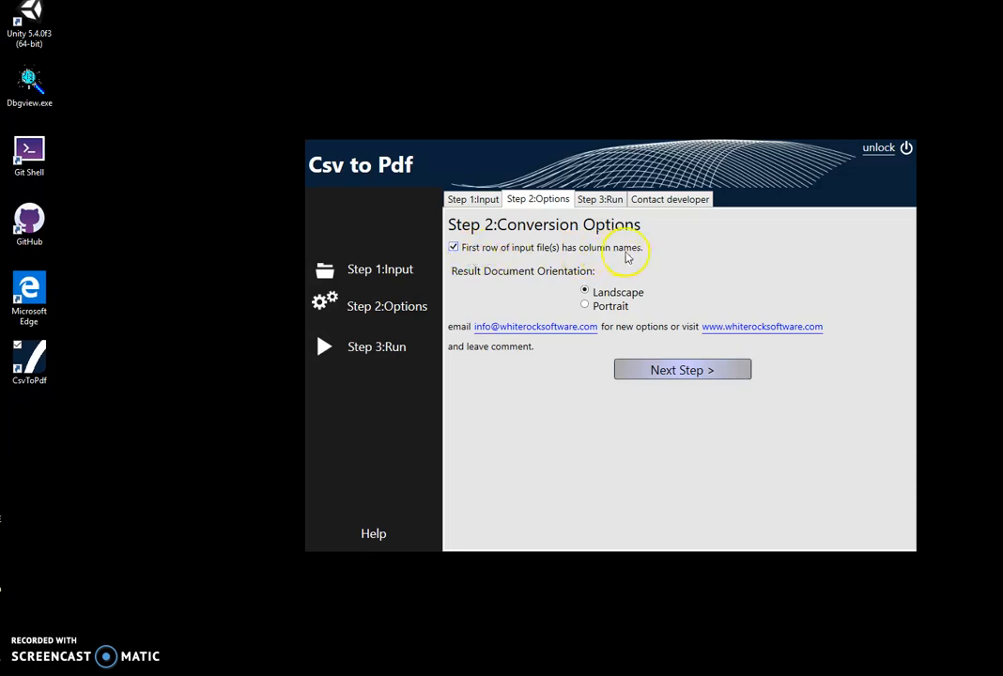
mouse_move(629, 256)
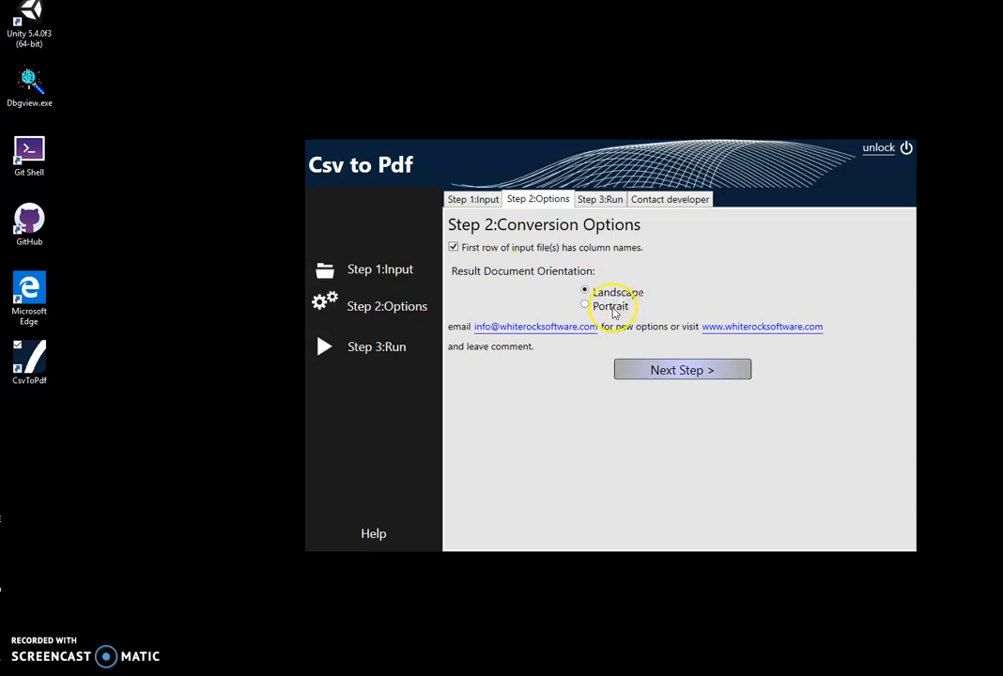
Switch the output orientation to Portrait and advance to the run step
left_click(586, 291)
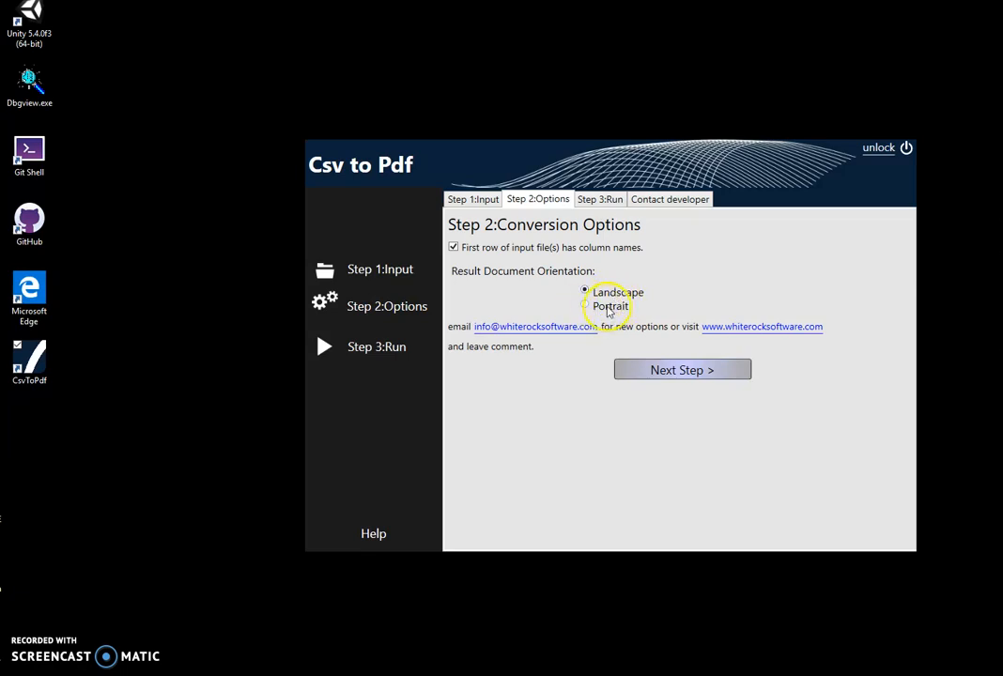
left_click(584, 304)
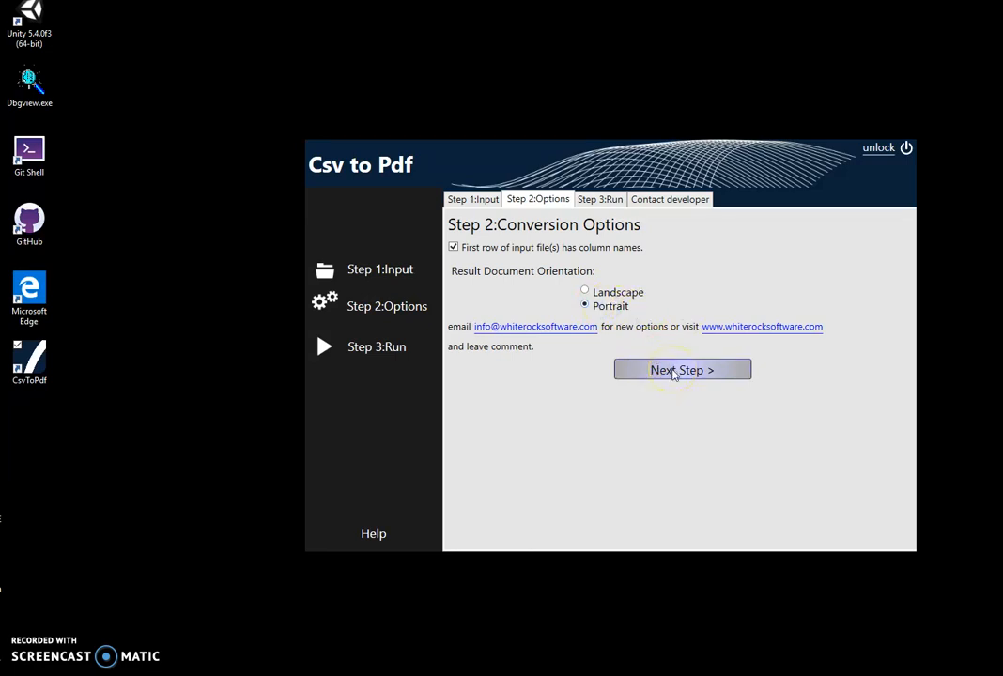
left_click(682, 369)
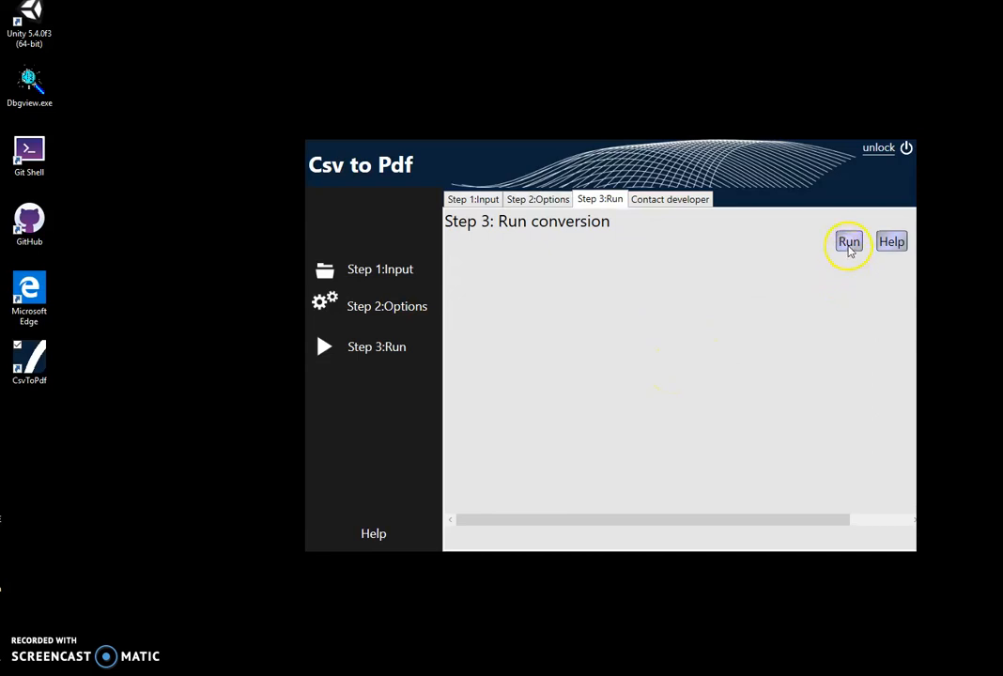
Run the conversion and save the PDF under its default name in Documents
left_click(848, 241)
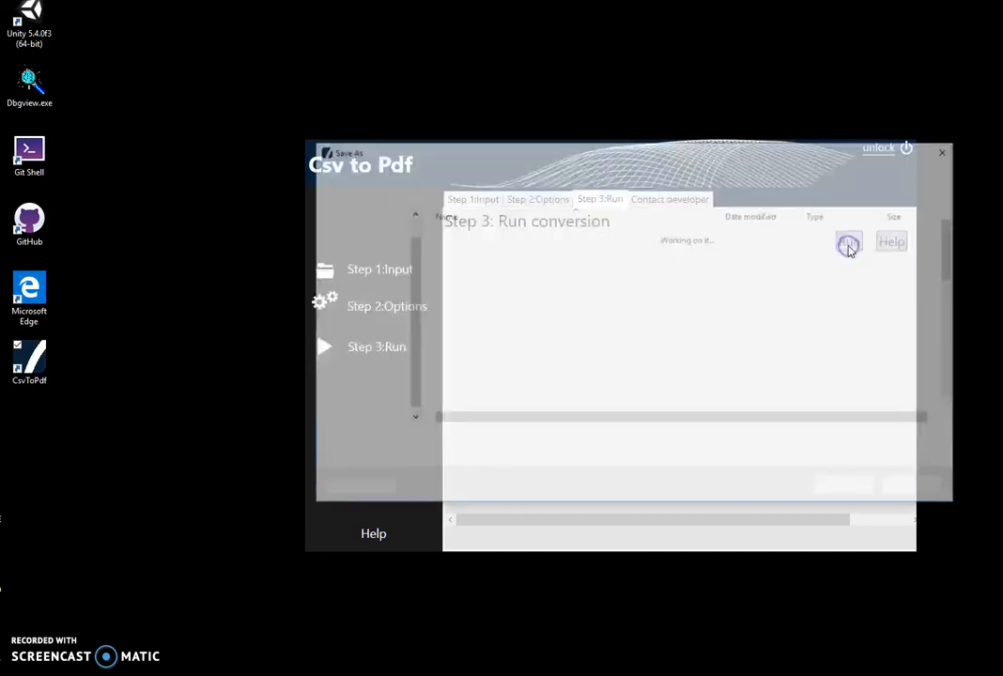
left_click(848, 244)
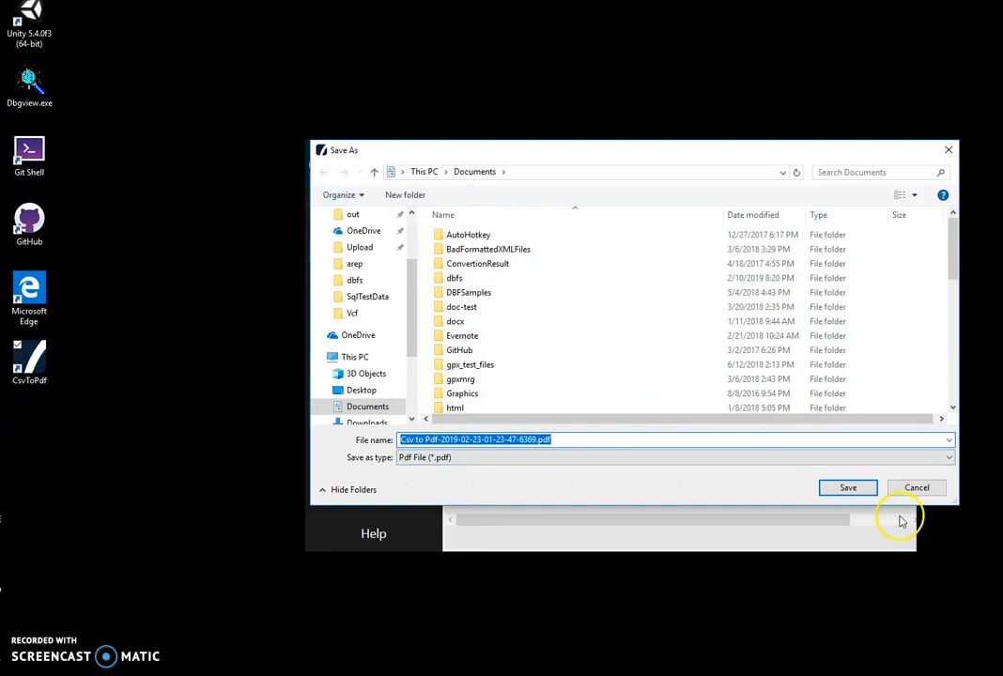
left_click(847, 488)
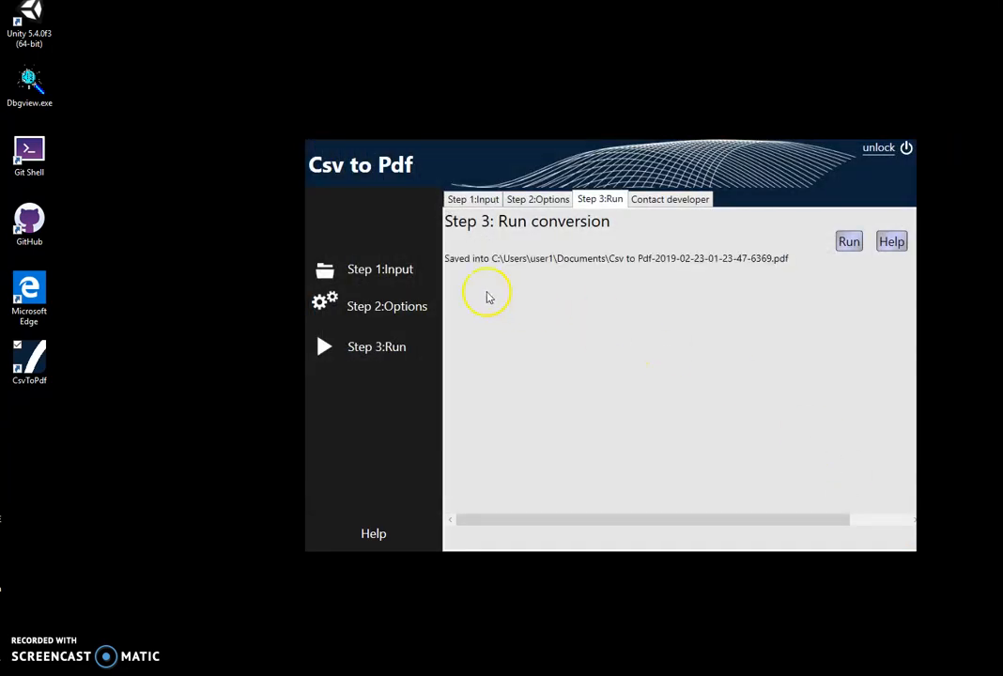
mouse_move(514, 315)
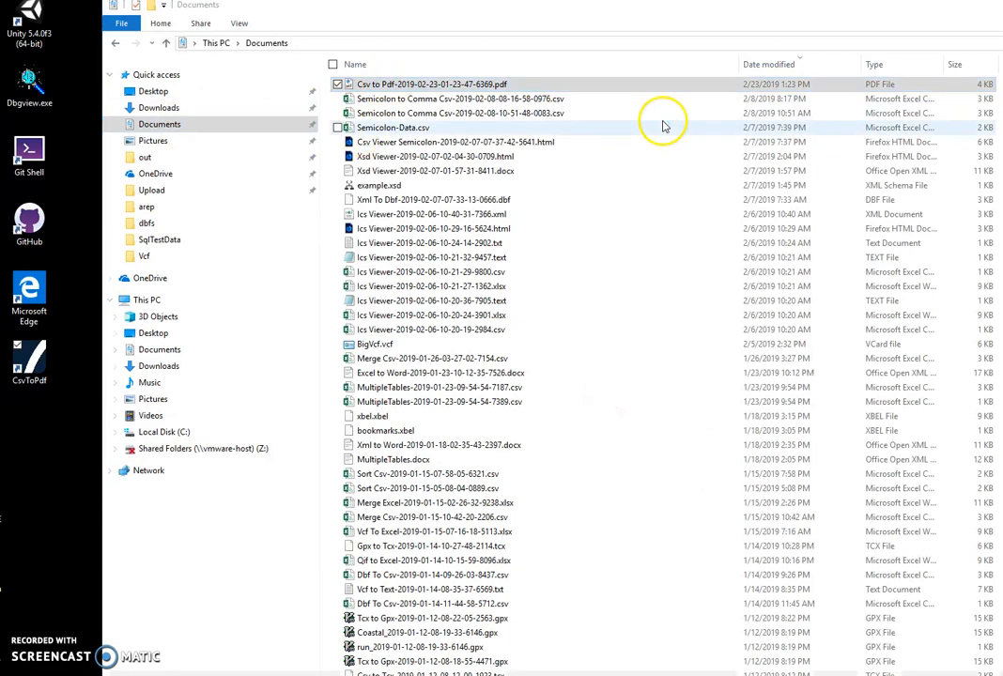
Open the Csv to Pdf PDF in Edge and scroll through the states table
double_click(431, 84)
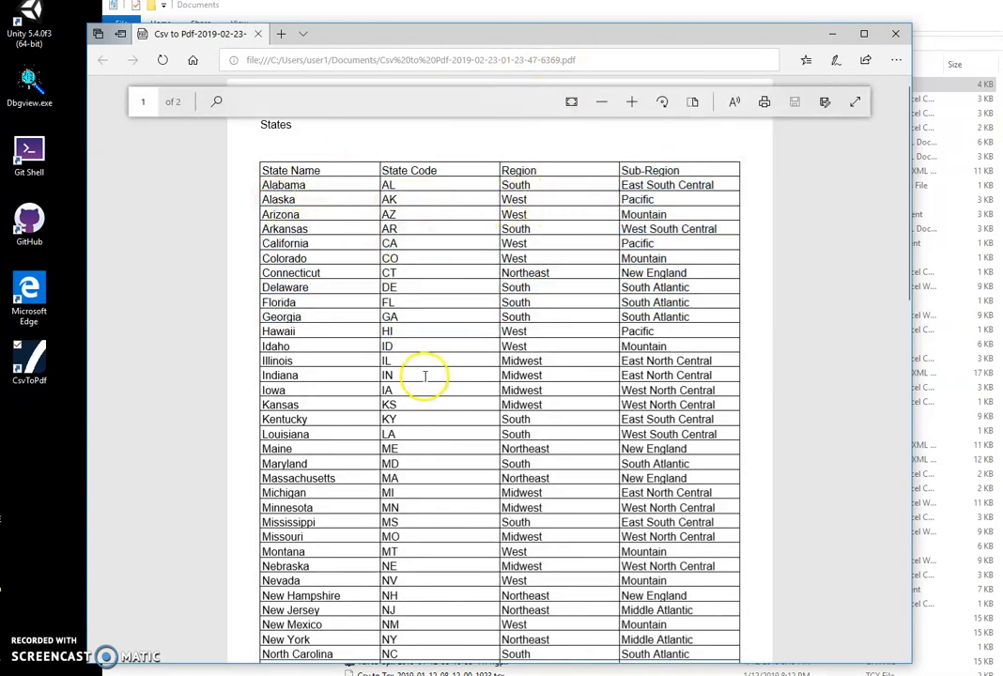
scroll("down", 3)
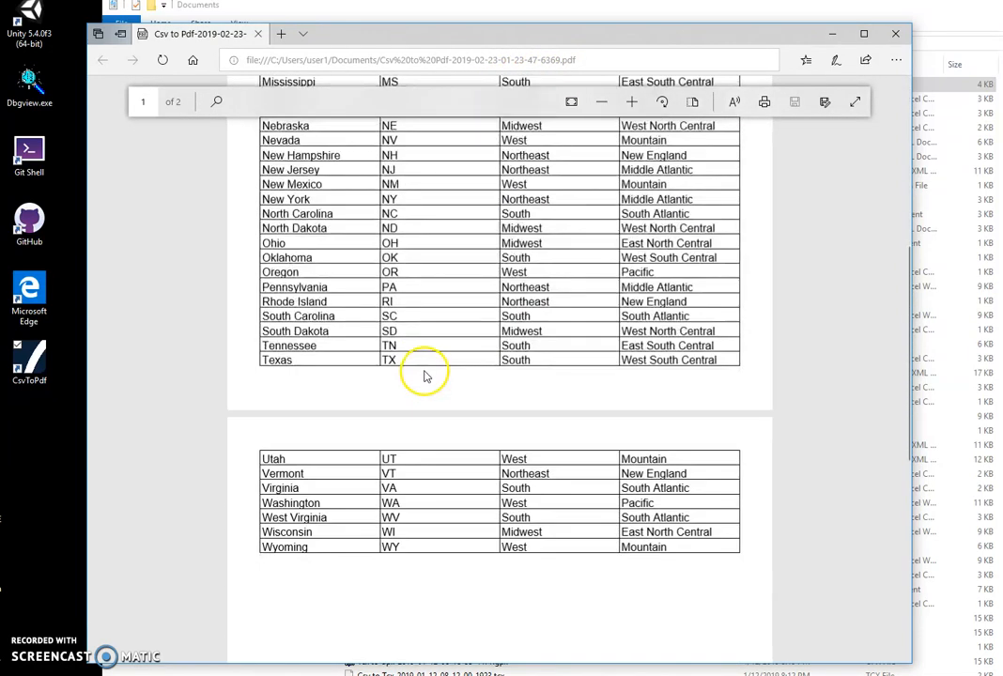
scroll("up", 3)
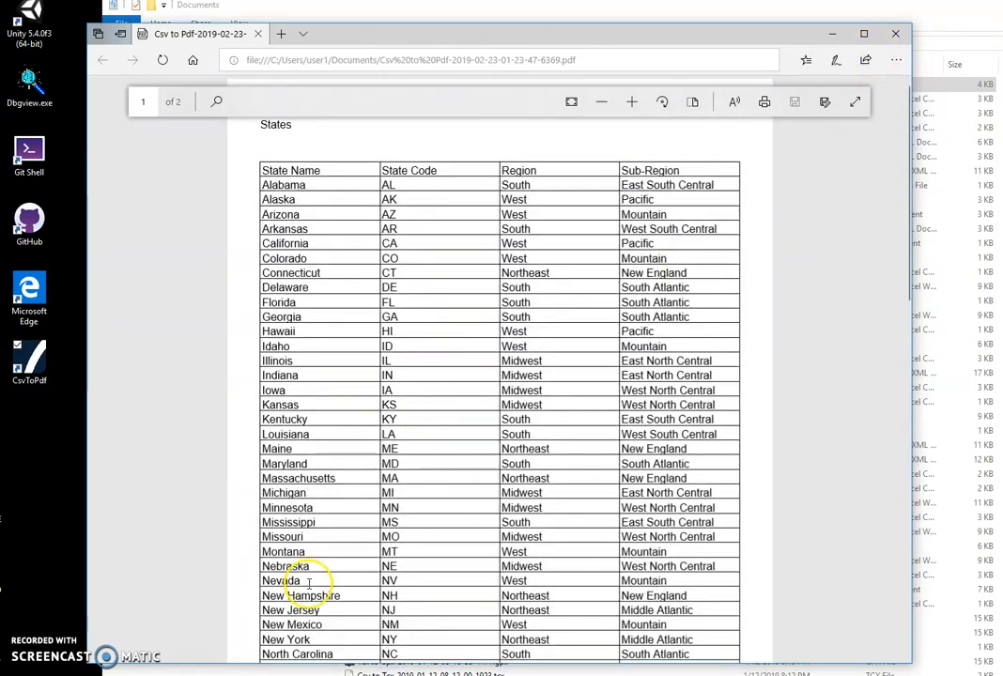